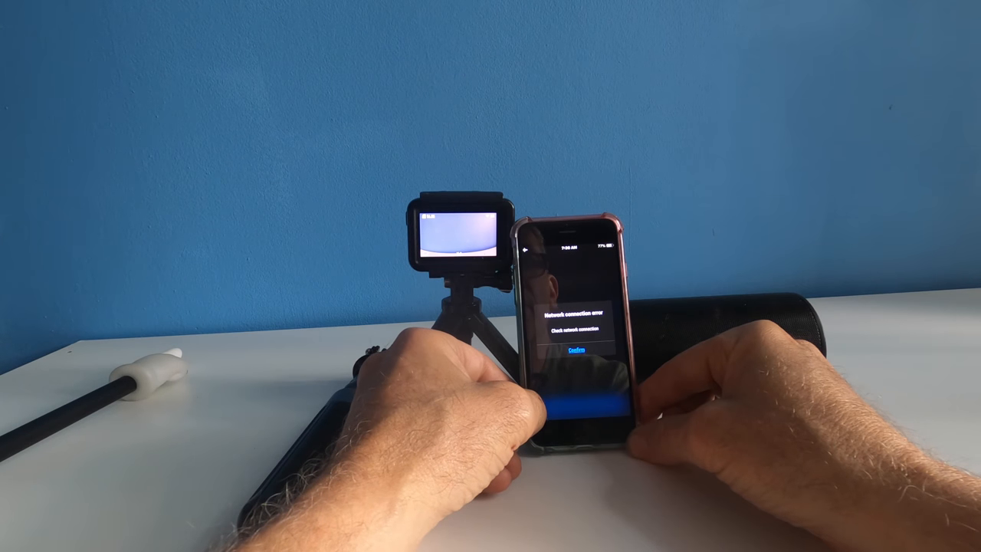
Step: Confirm the network connection error to reach the Select Livestream Platform screen
left_click(577, 350)
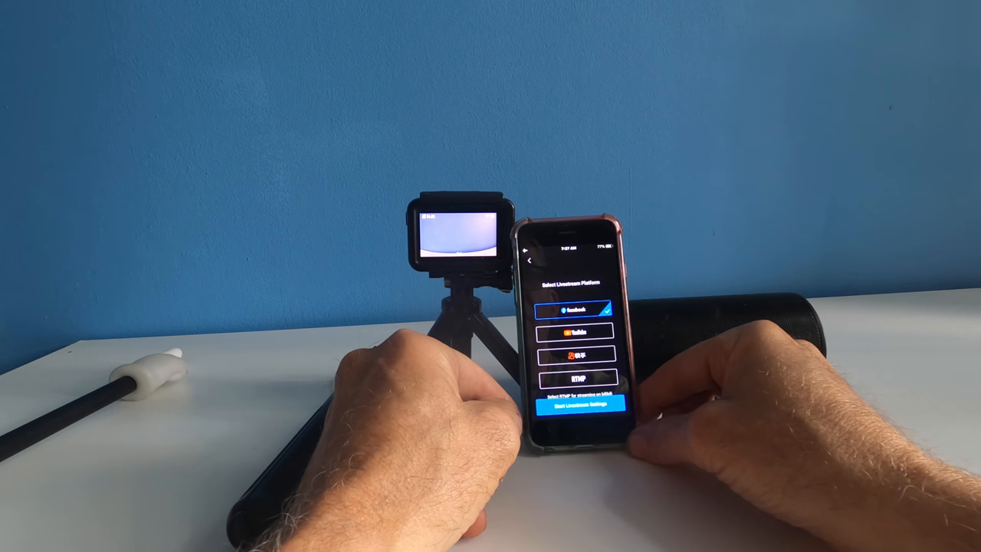
Step: Choose RTMP and begin Livestream Setup to reach the Livestream Settings screen
left_click(581, 405)
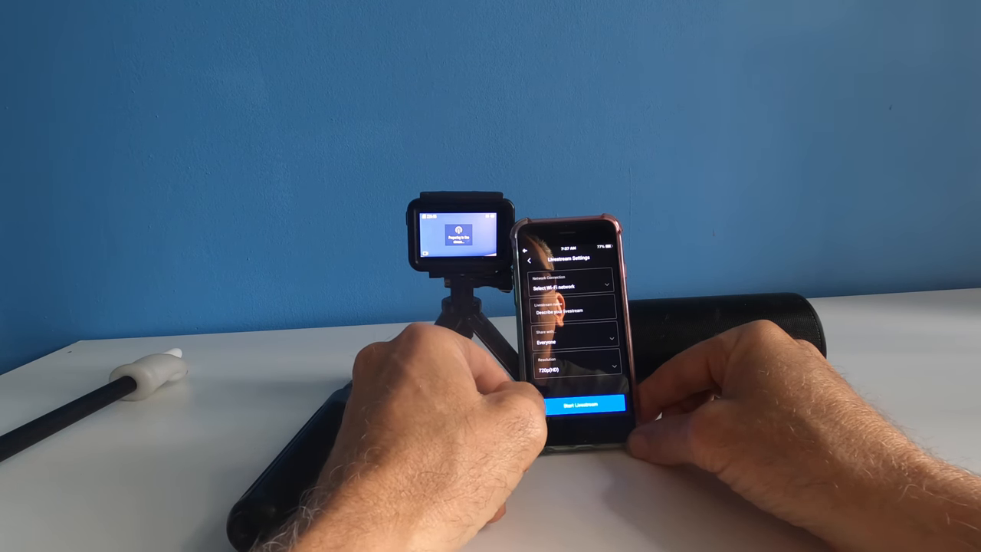
Step: Select Wi-Fi network to bring up the Connecting to a Mobility Hotspot guide
left_click(571, 285)
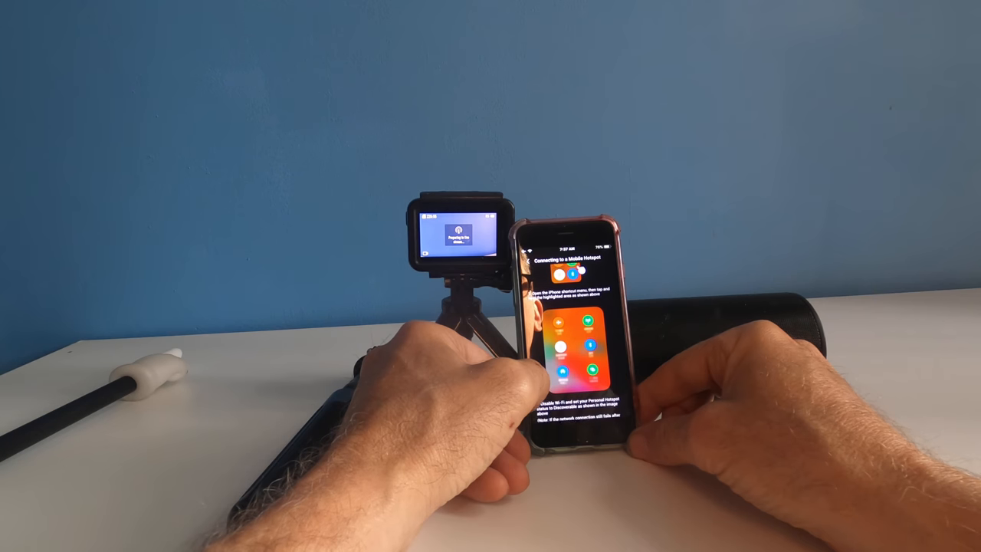
scroll("down", 3)
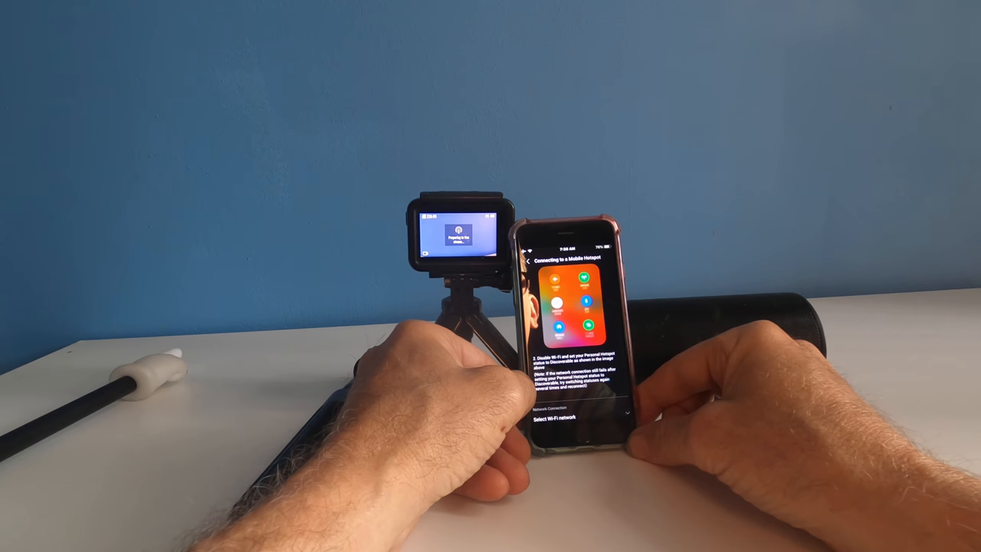